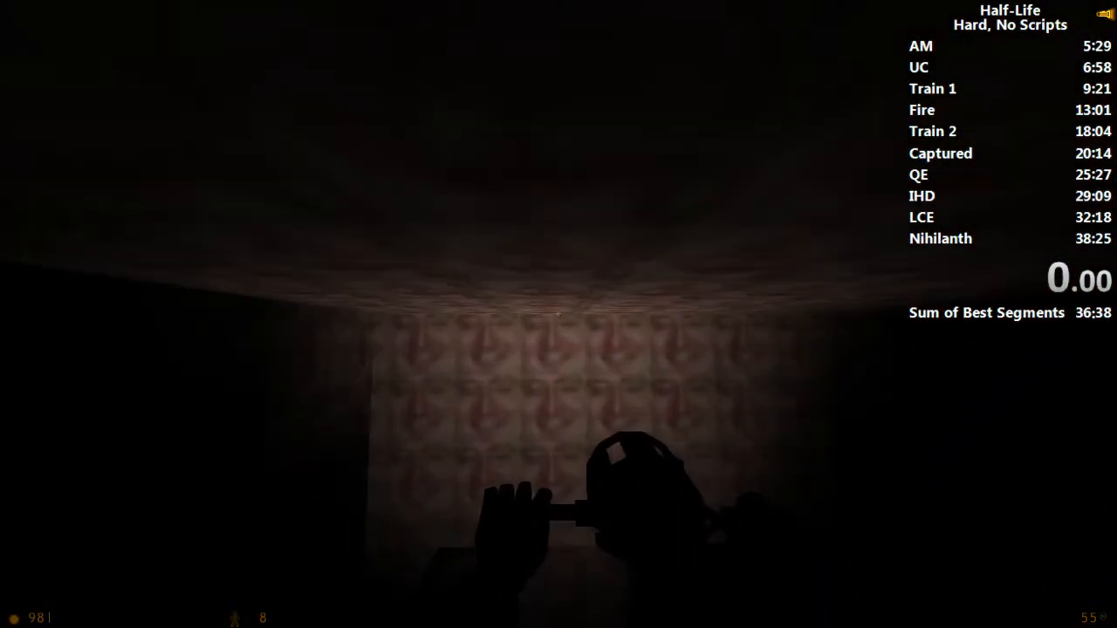
mouse_move(558, 314)
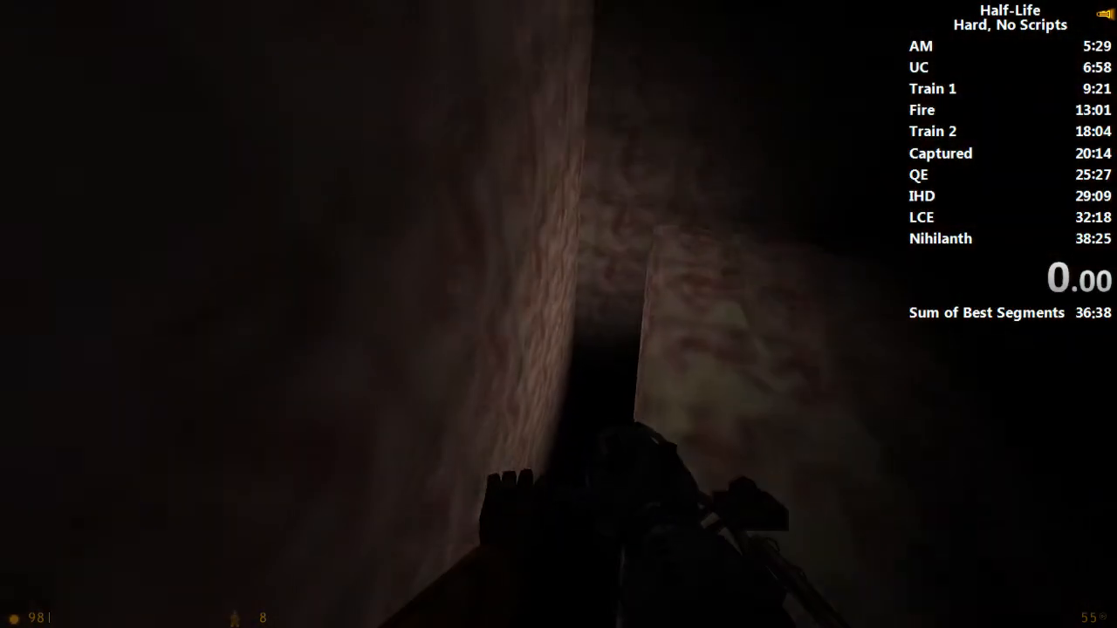